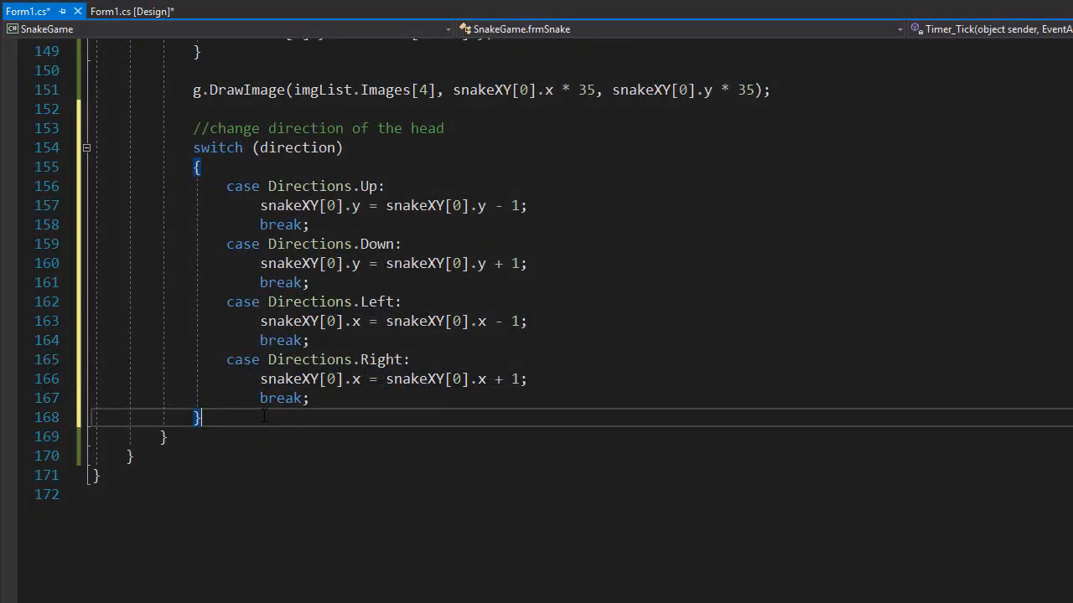
Step: Add the comment //check if snake hit the wall on a new line below the switch block
key(Enter)
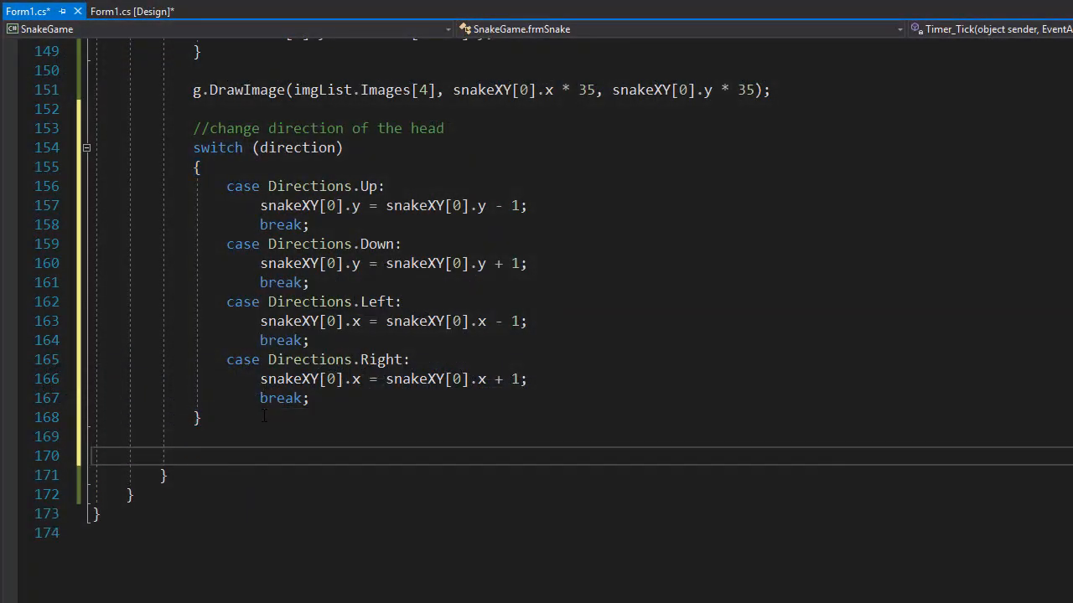
text(//check if snake hit the wall)
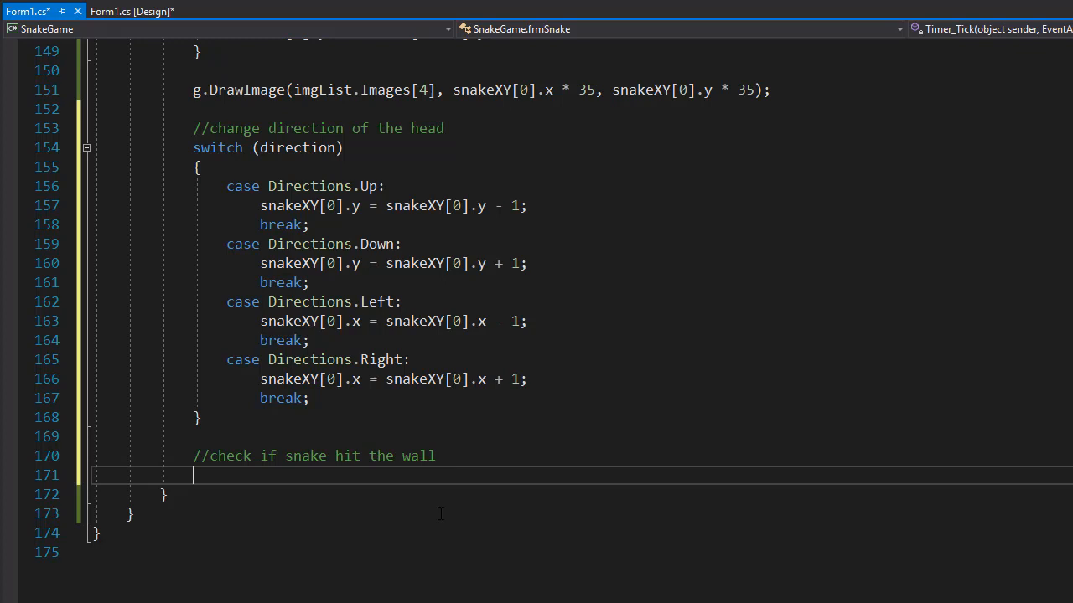
mouse_move(496, 589)
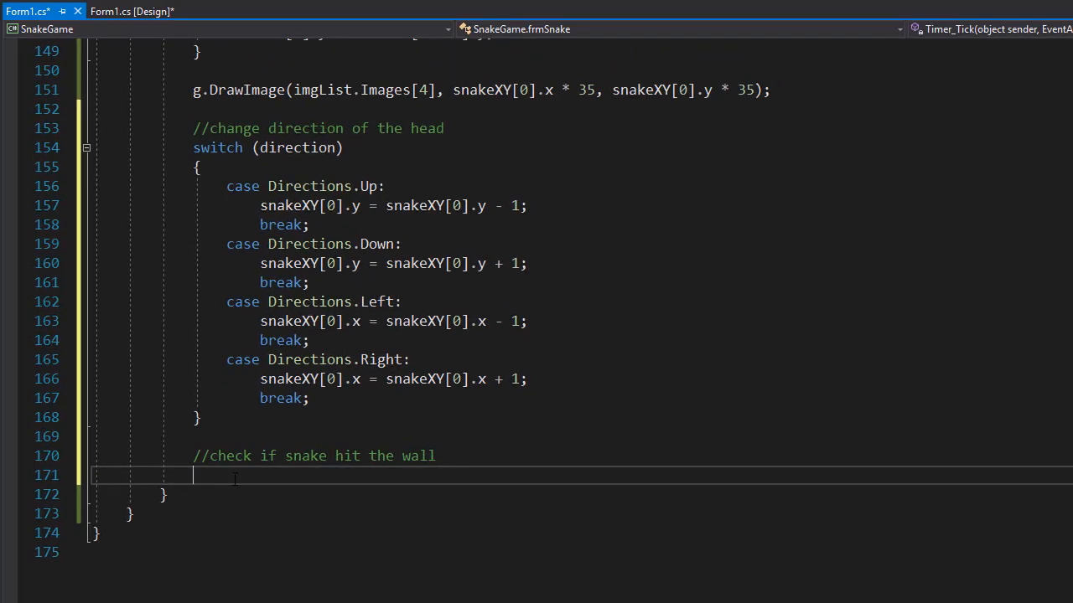
Step: Begin the if condition testing snakeXY[0].x < 1 || snakeXY[0].x > 10
text(if ()
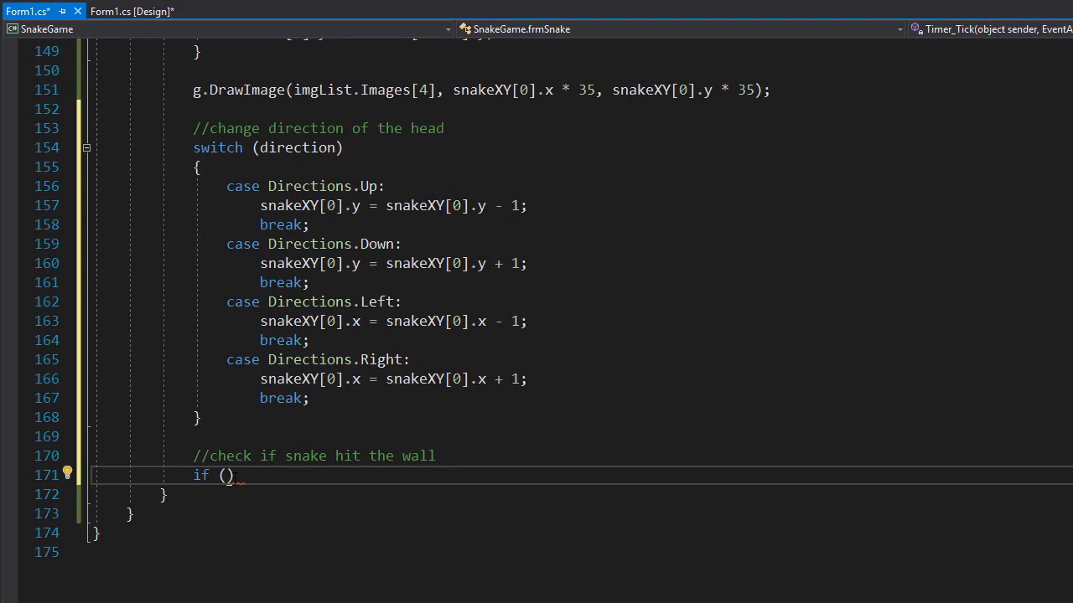
text(snakeXY)
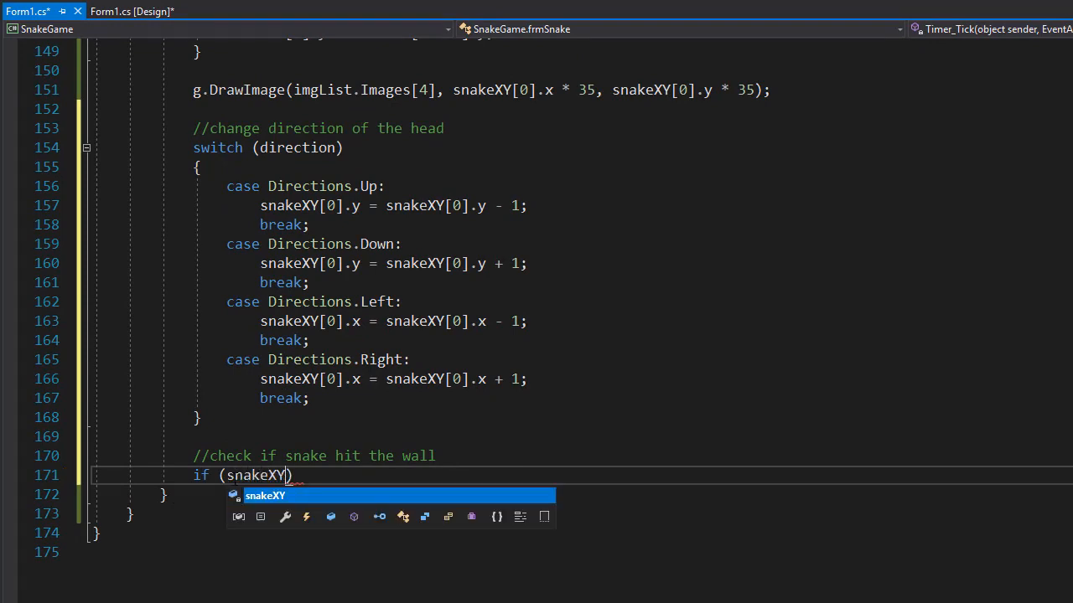
text([0])
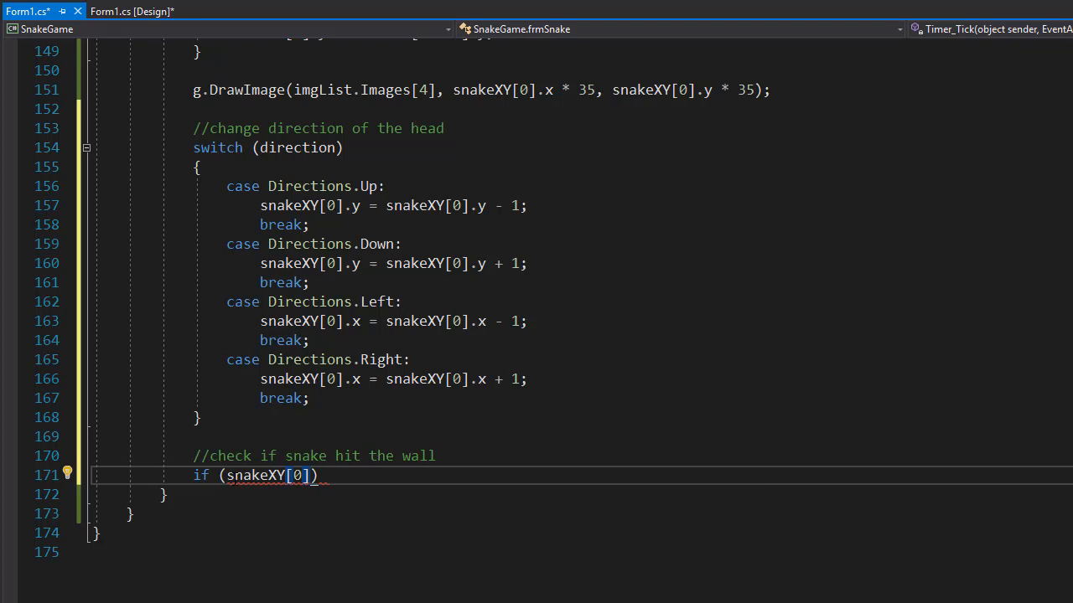
text(.x)
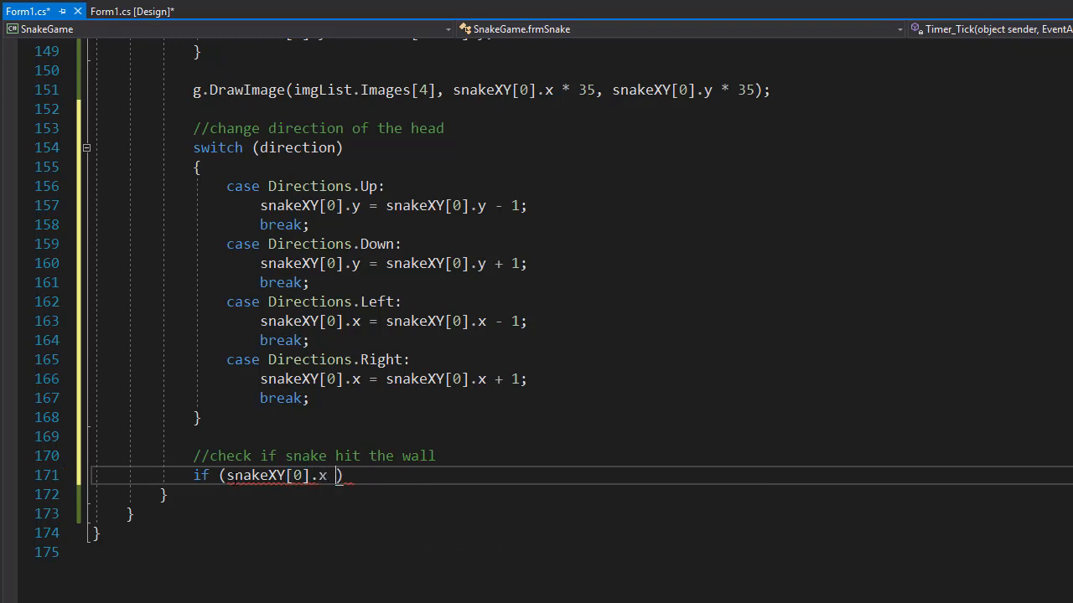
text(< 1 || snakeXY)
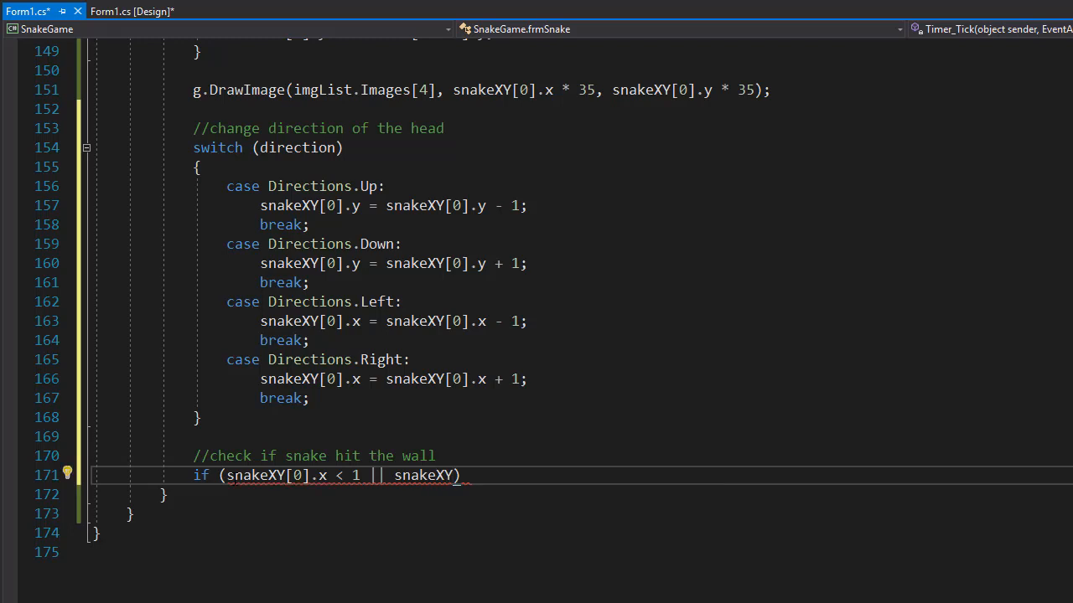
text([])
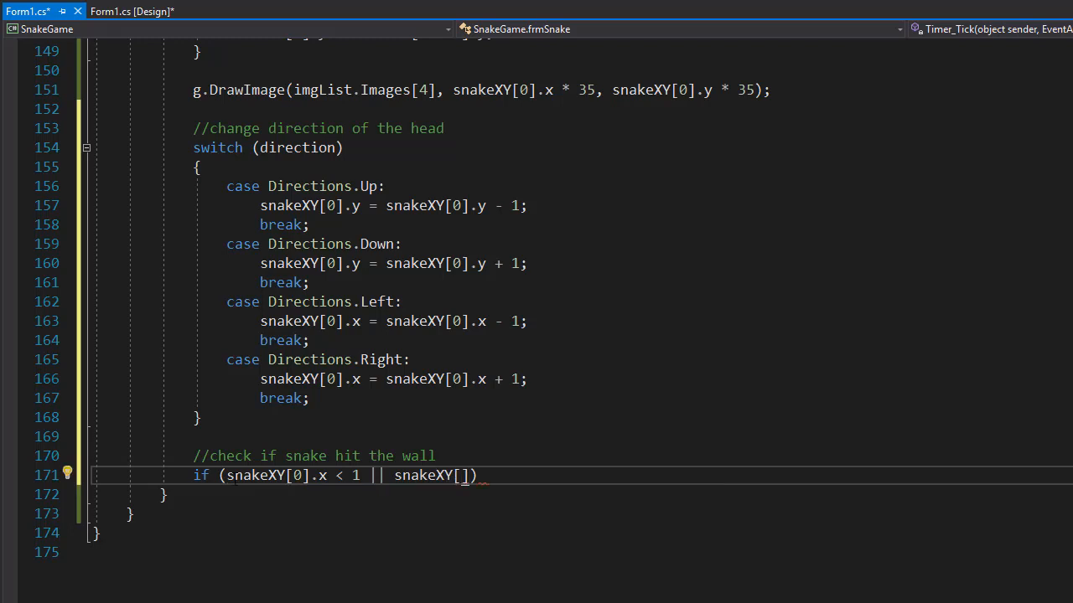
text(0)
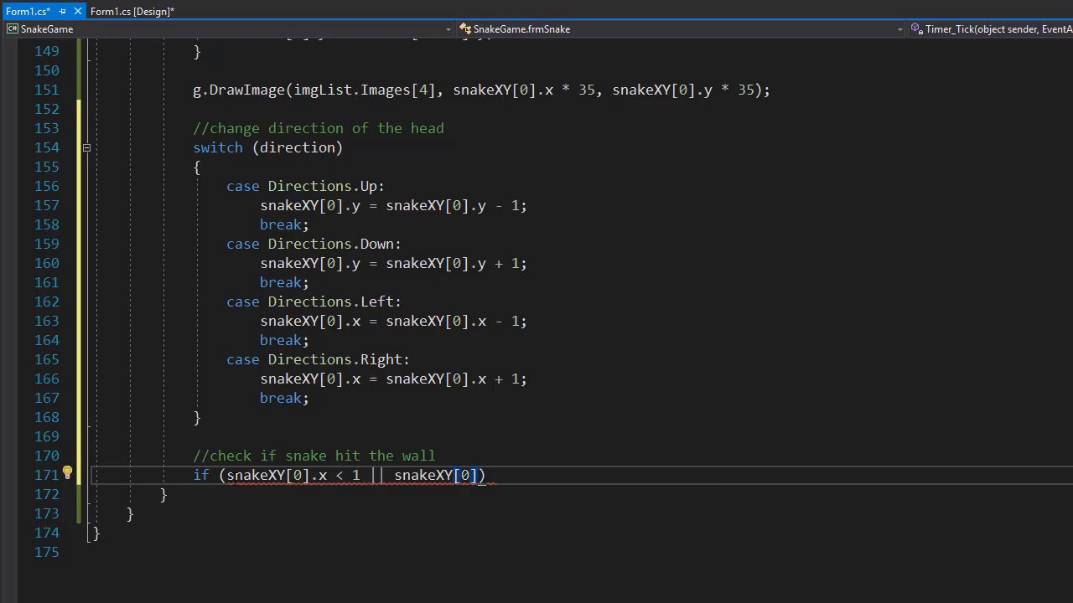
text(.x >)
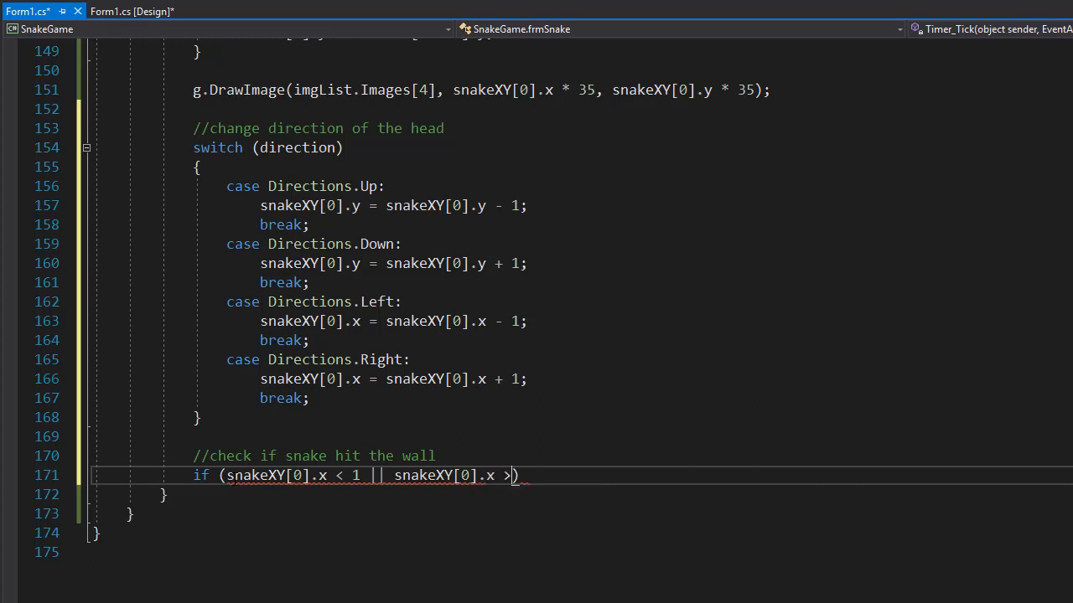
text(10)
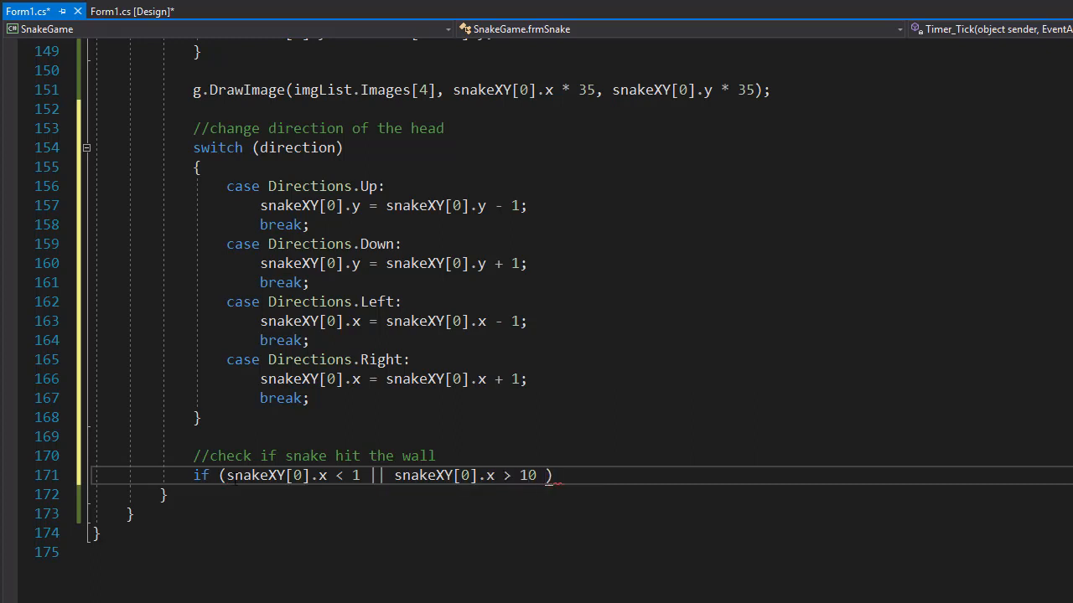
text(||)
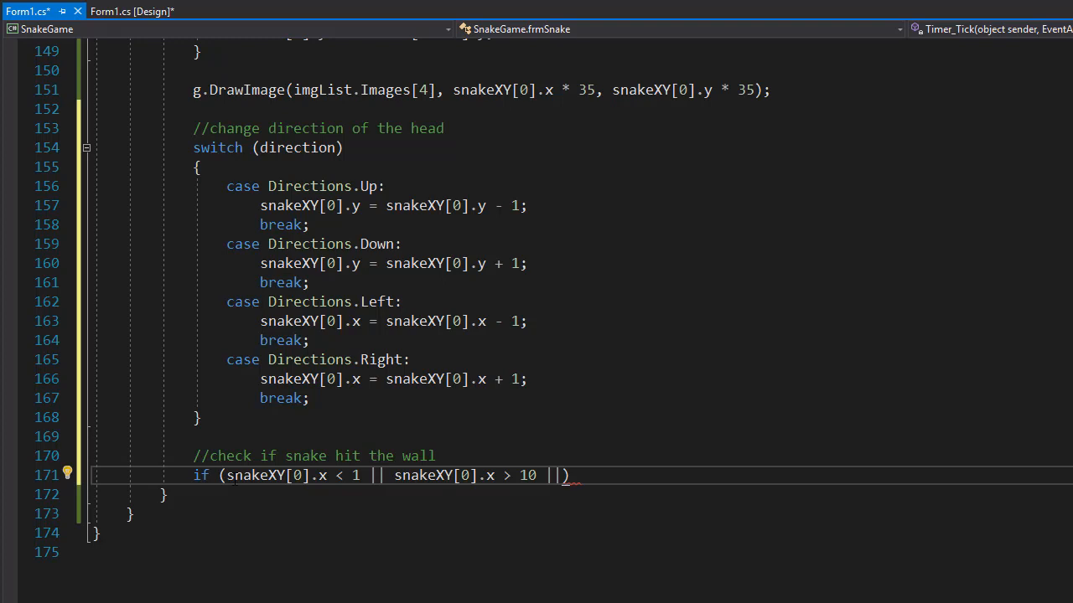
Step: Complete the condition with snakeXY[0].y < 1 || snakeXY[0].y > 10
text(snakeXY[)
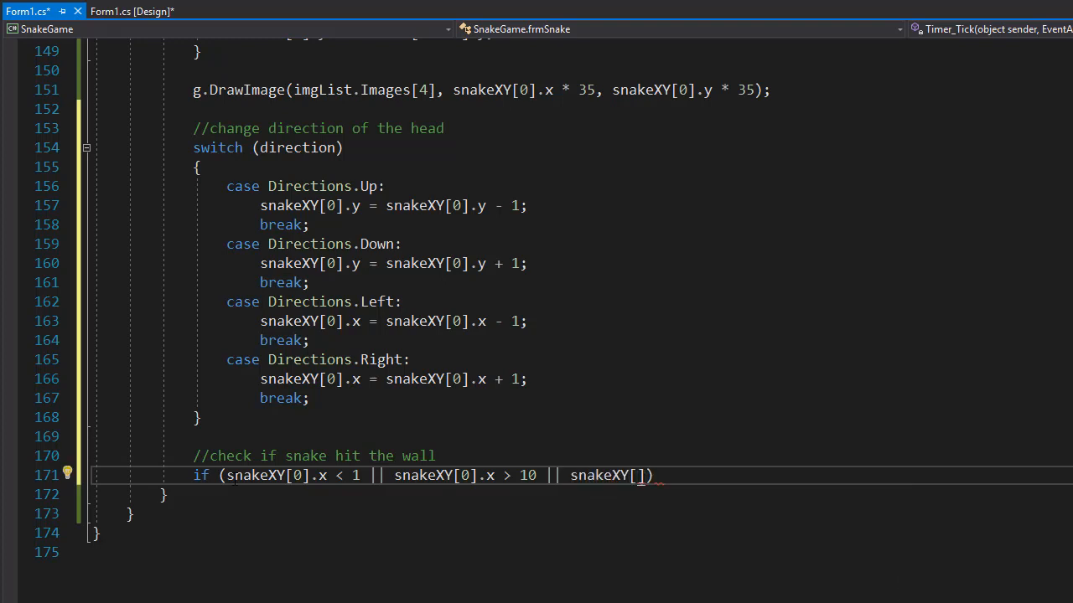
text(0)
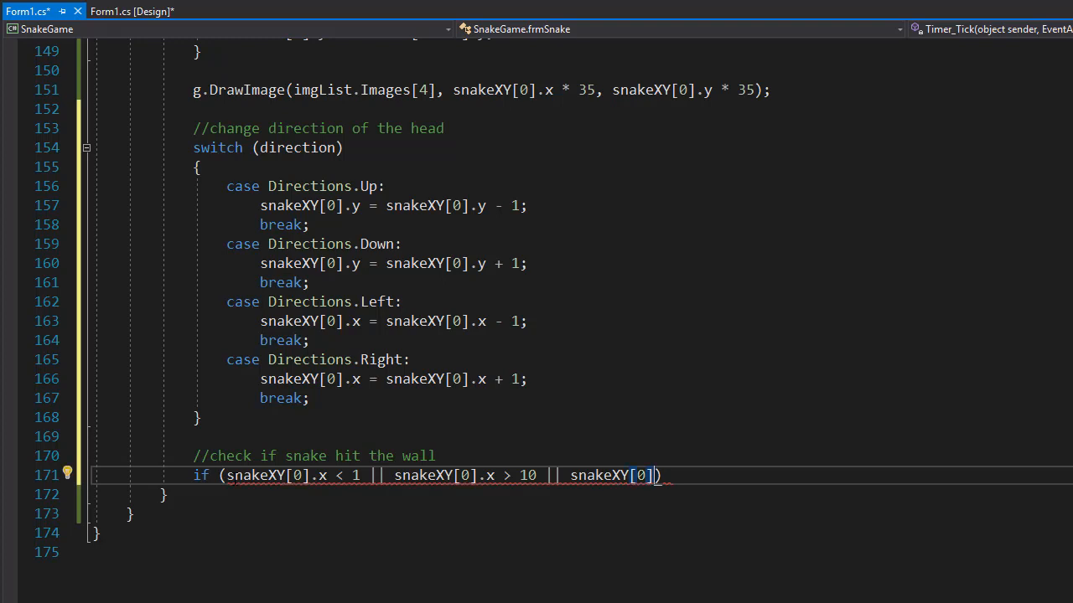
text(.y)
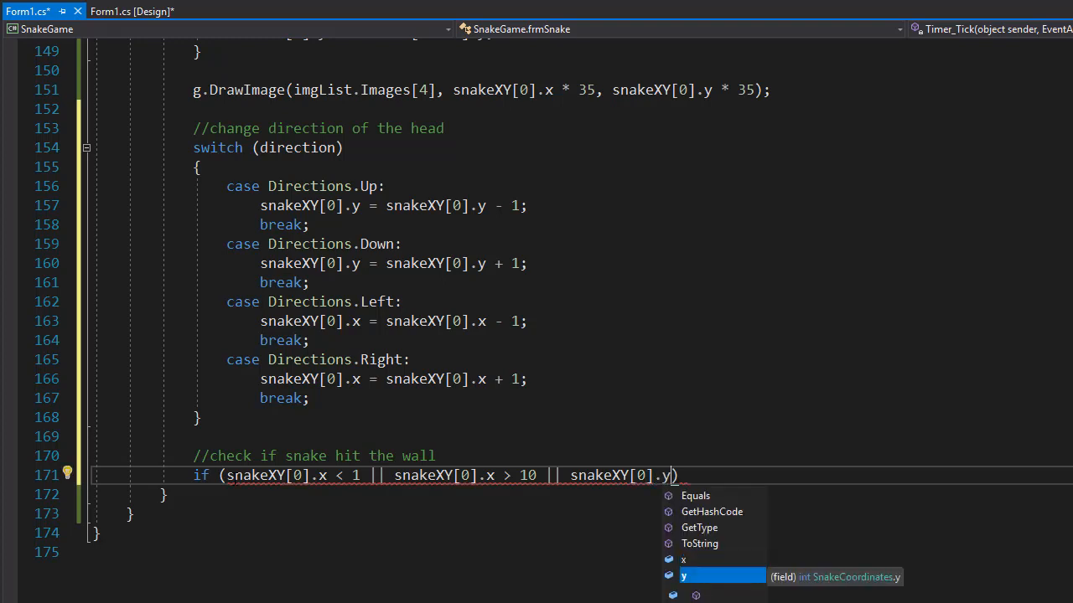
text(< 1)
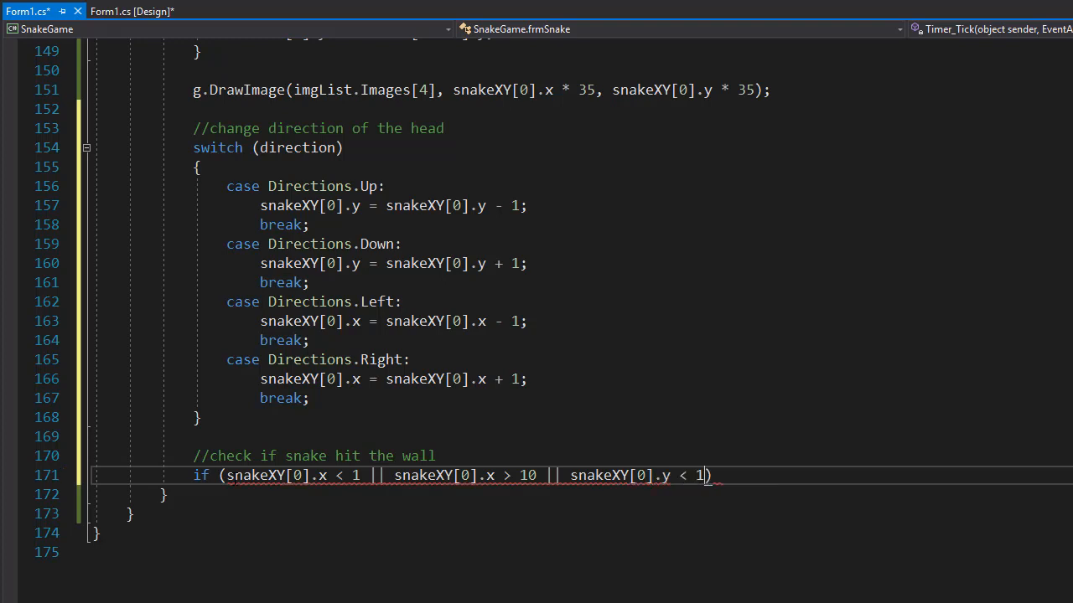
text(||)
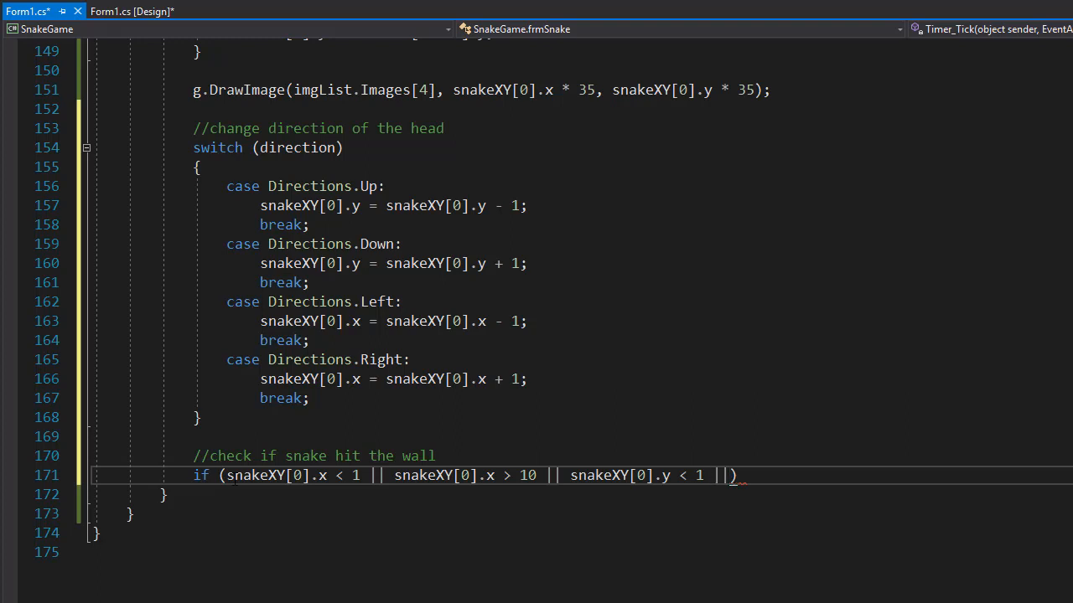
text(snakeXY[0)
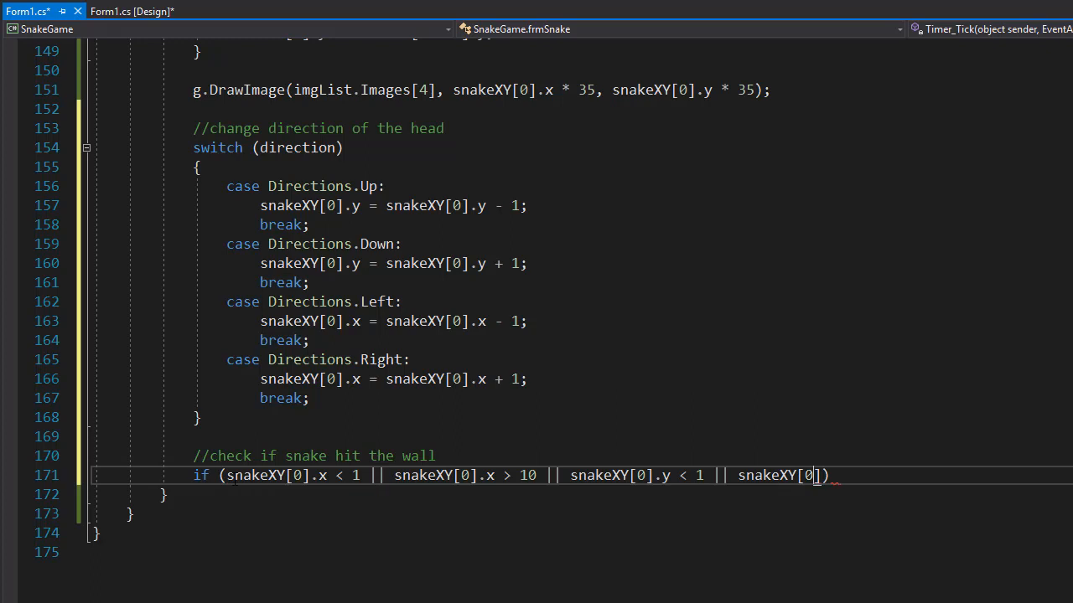
text(.y)
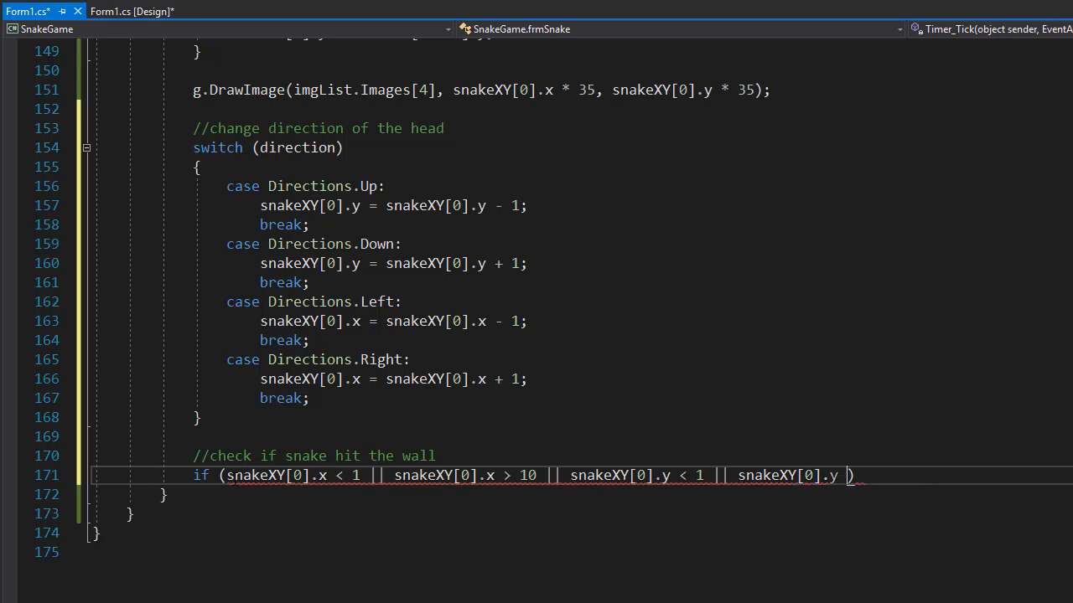
text(> 10)
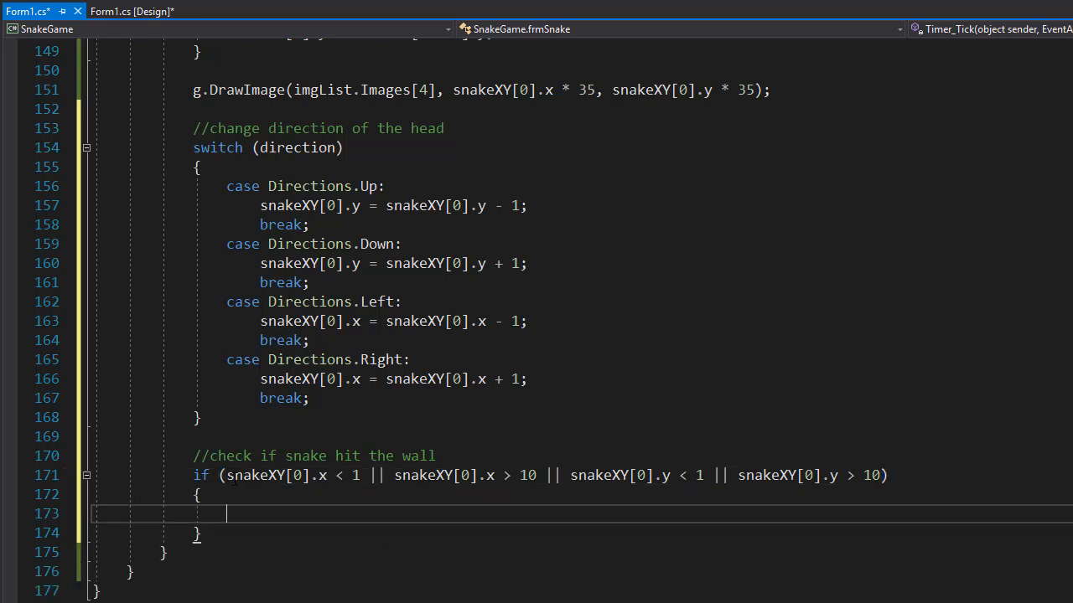
Step: Inside the if block call GameOver() and picGameBoard.Refresh()
text(GameOver();)
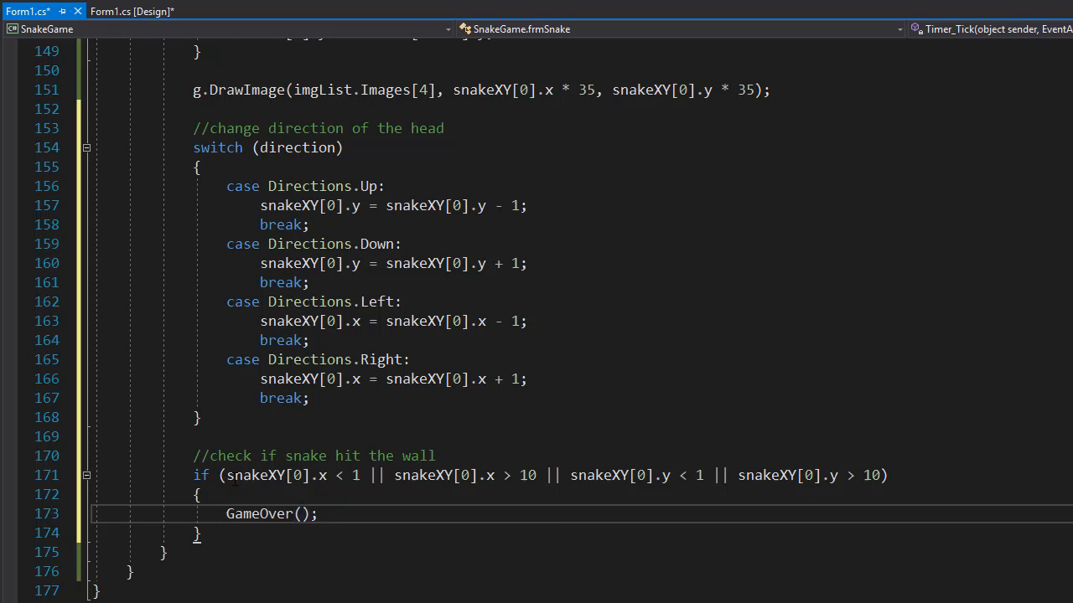
text(pic)
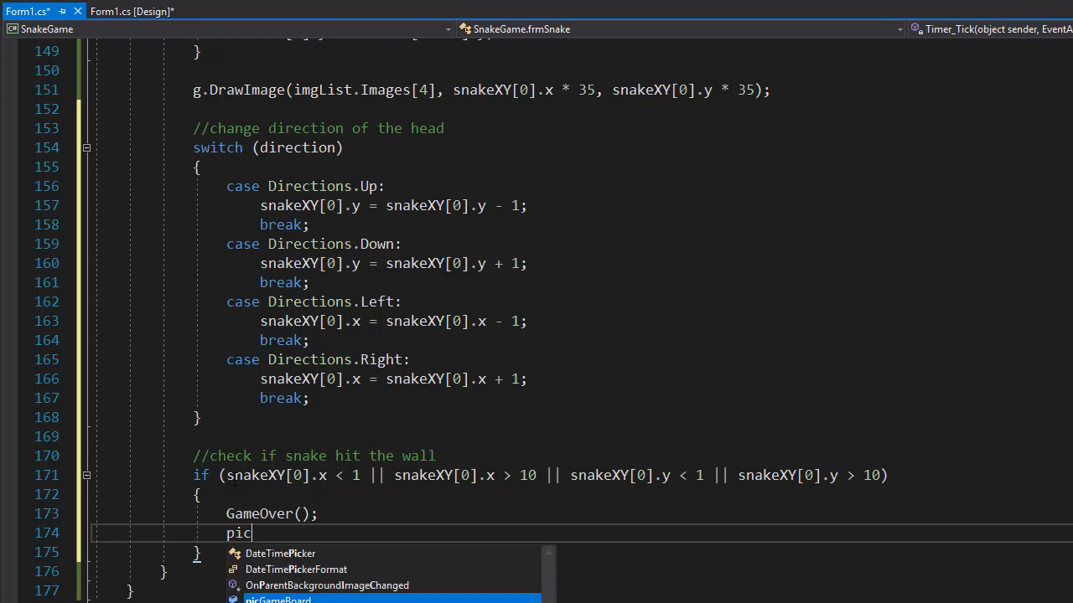
text(GameBoard.REf)
text(return;)
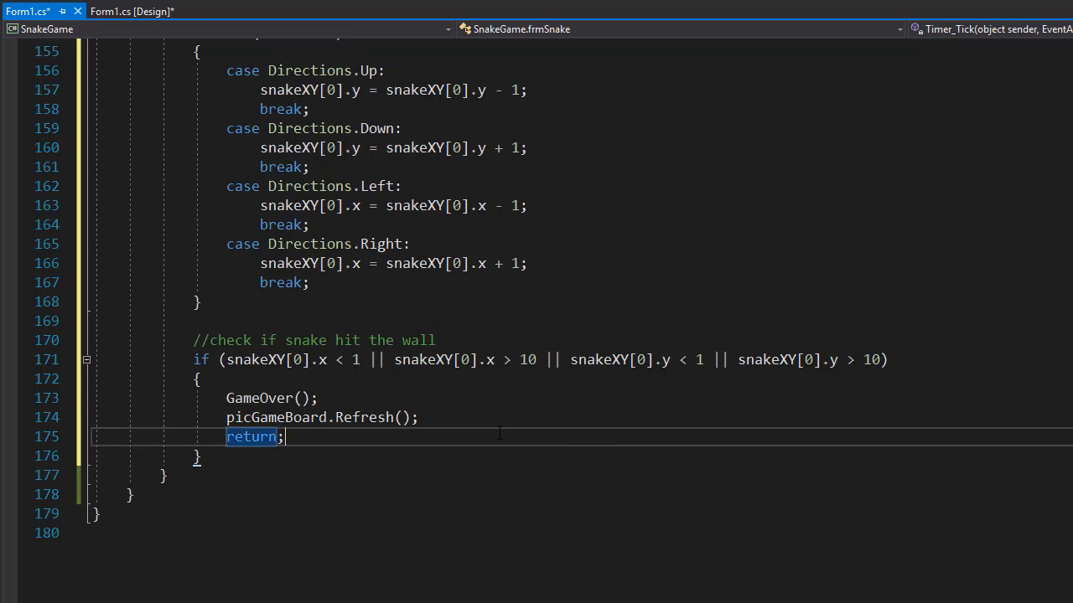
mouse_move(695, 419)
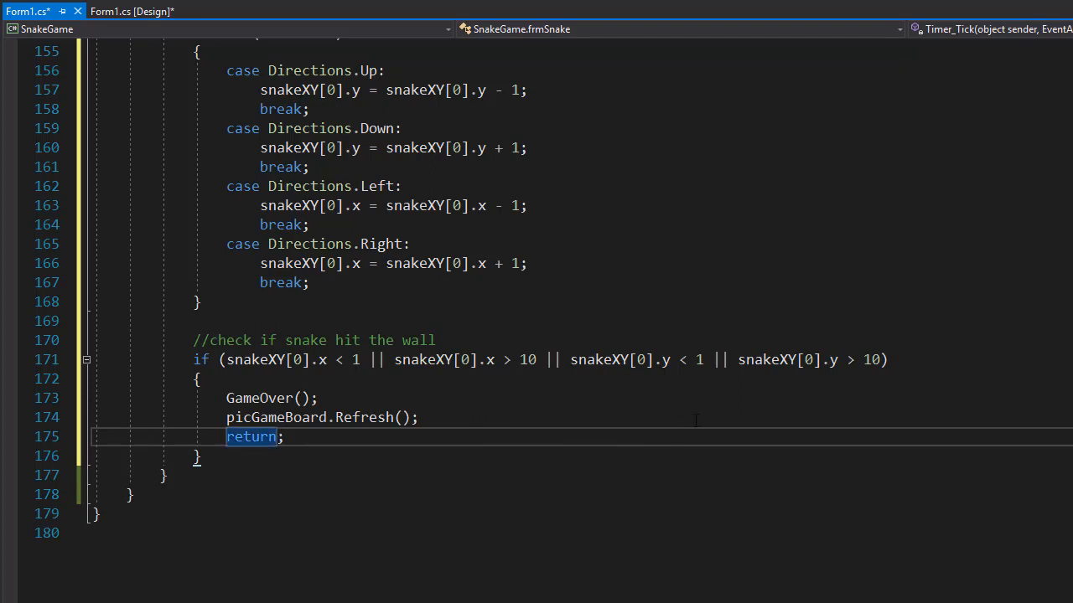